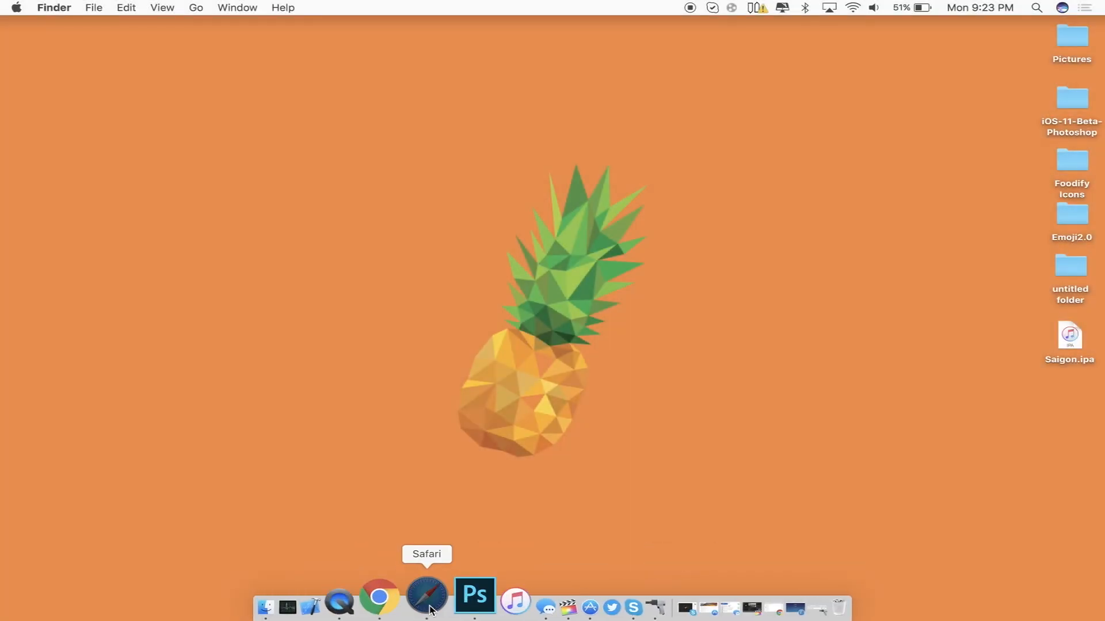
# - Open the web browser and move Saigon.ipa up near the top of the desktop
pyautogui.click(426, 597)
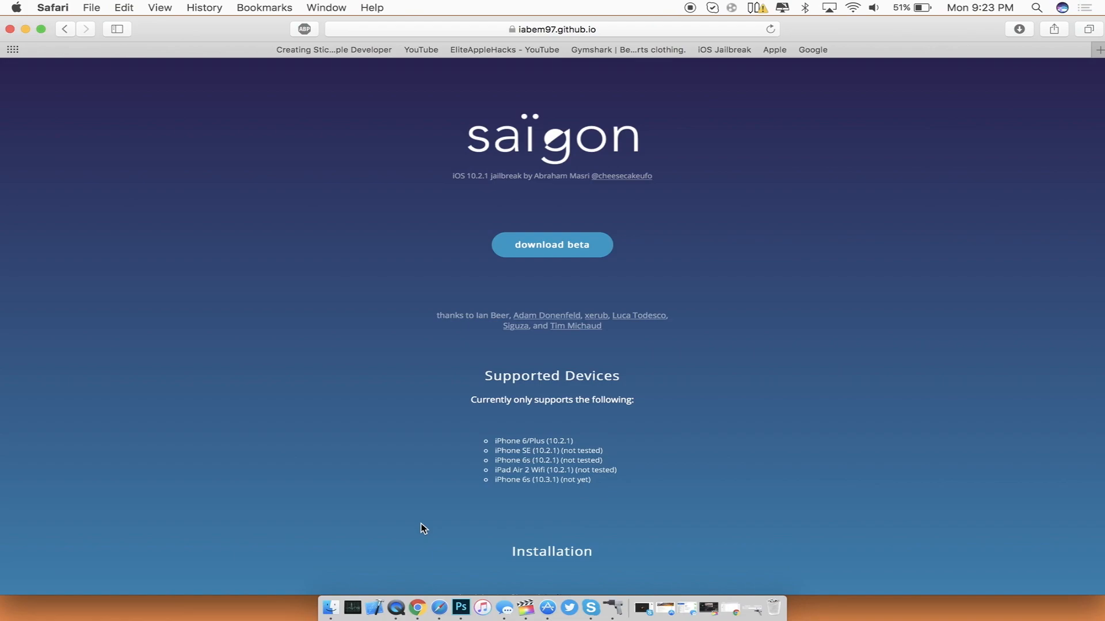
pyautogui.moveTo(506, 185)
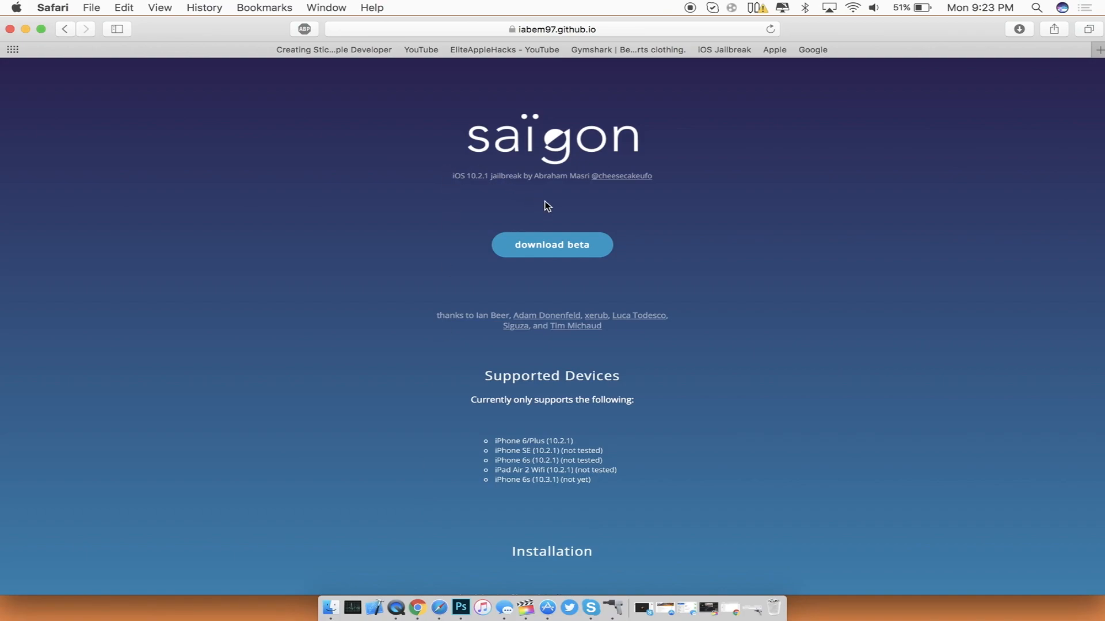
pyautogui.moveTo(549, 274)
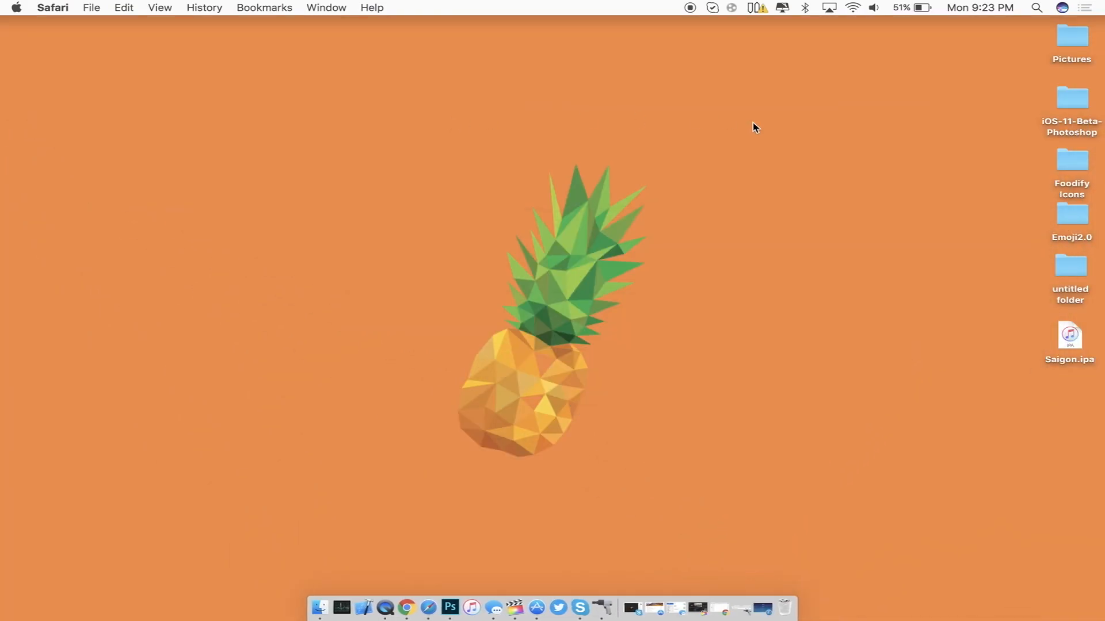
pyautogui.moveTo(1070, 336); pyautogui.dragTo(687, 78)
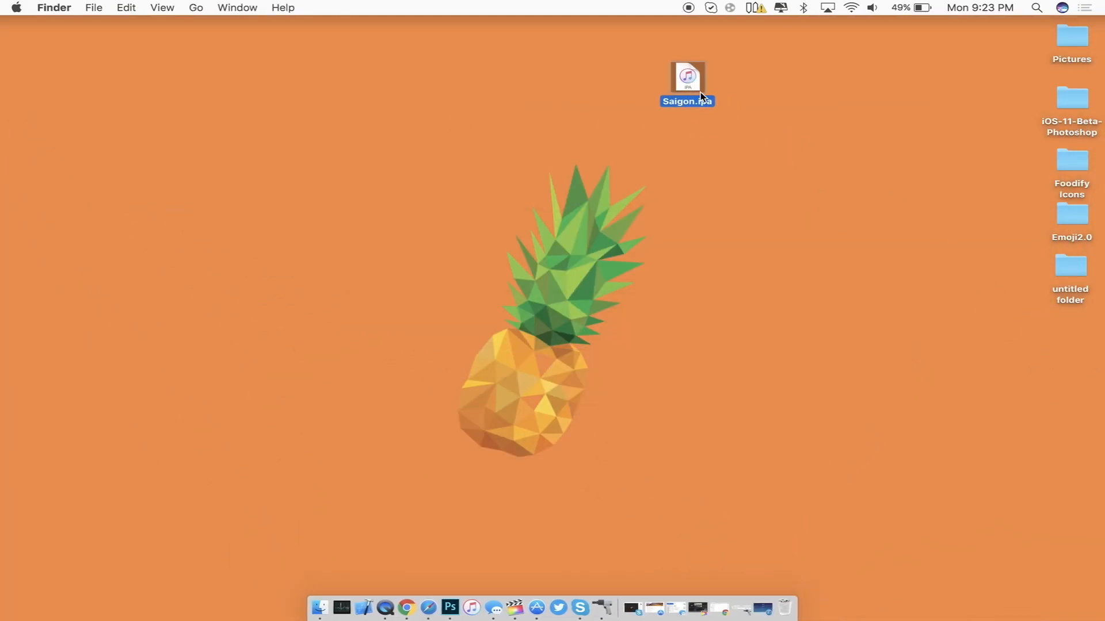
pyautogui.click(732, 136)
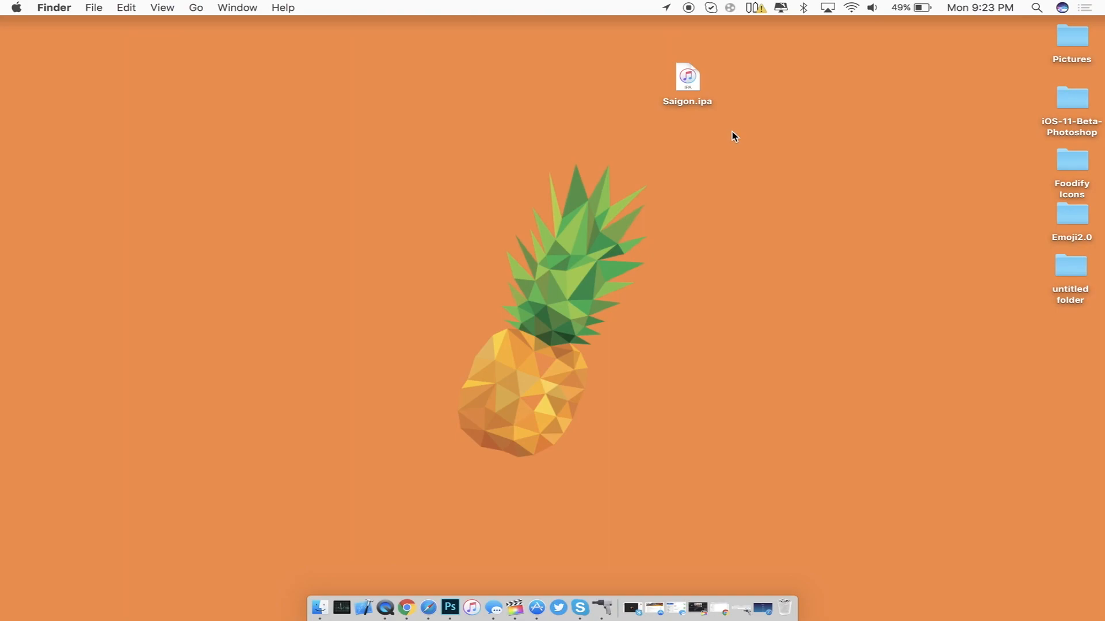
pyautogui.moveTo(652, 251)
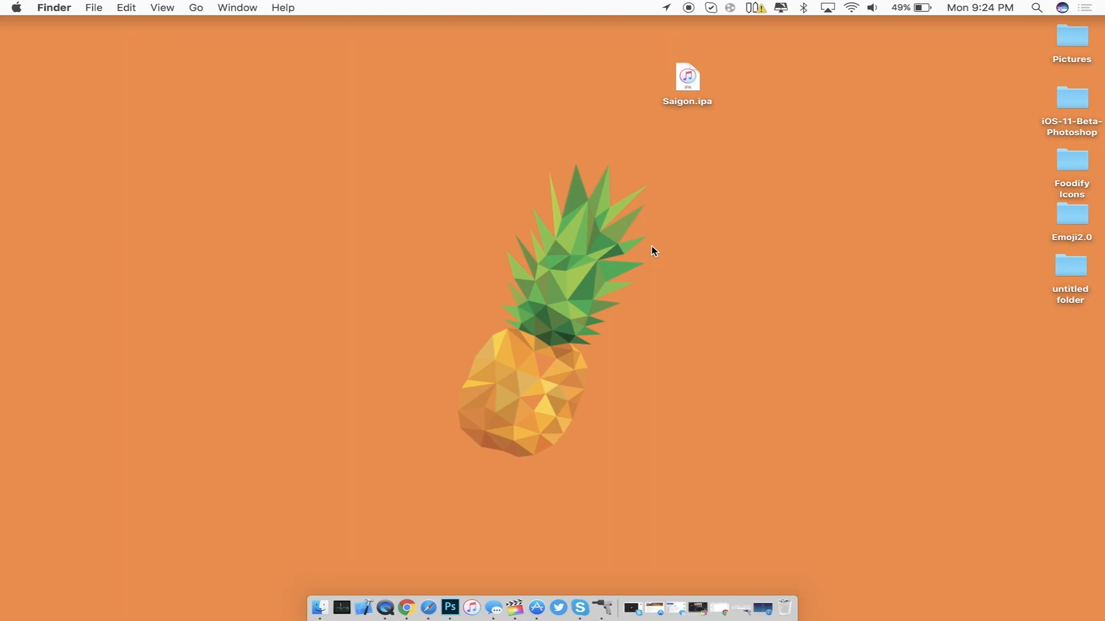
# - Launch Cydia Impactor with Saigon.ipa, cancel the Apple ID prompt, and minimize the window
pyautogui.click(599, 606)
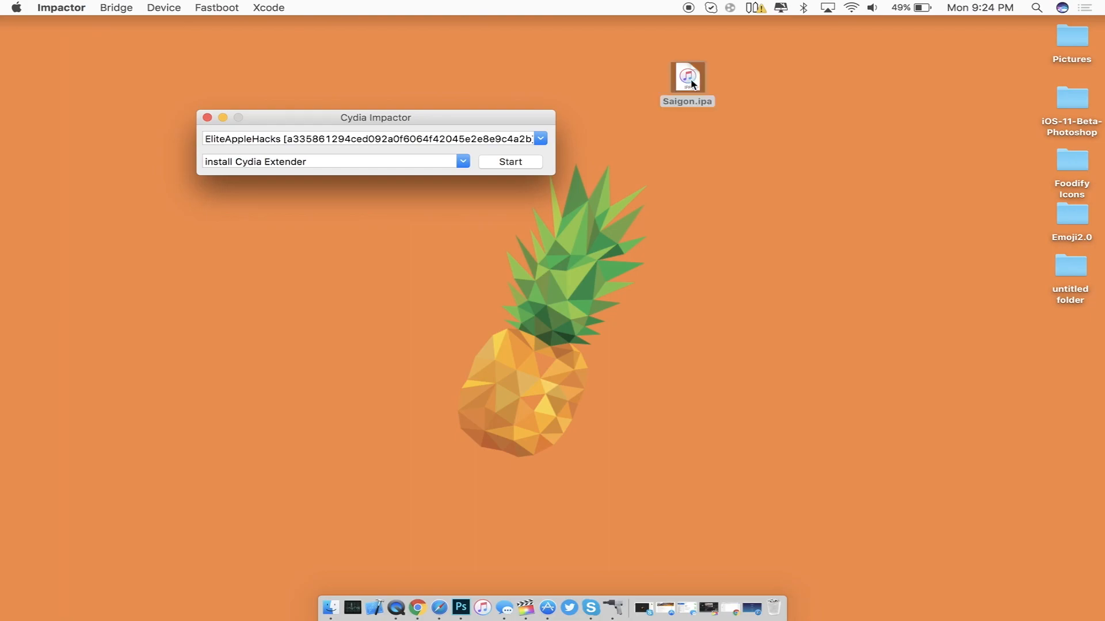
pyautogui.click(509, 161)
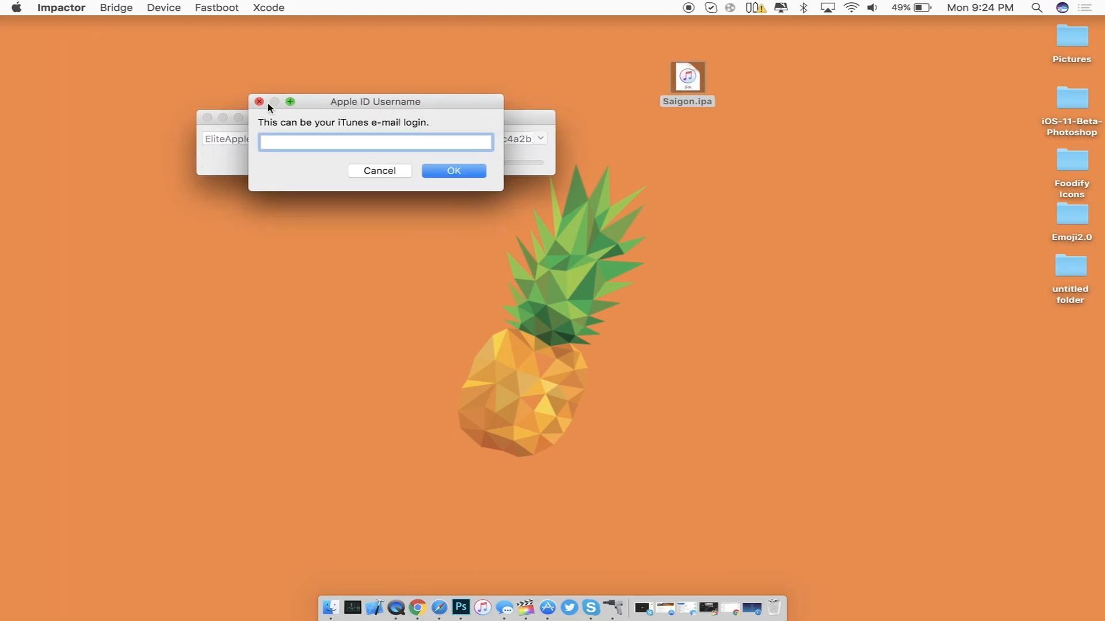
pyautogui.click(379, 170)
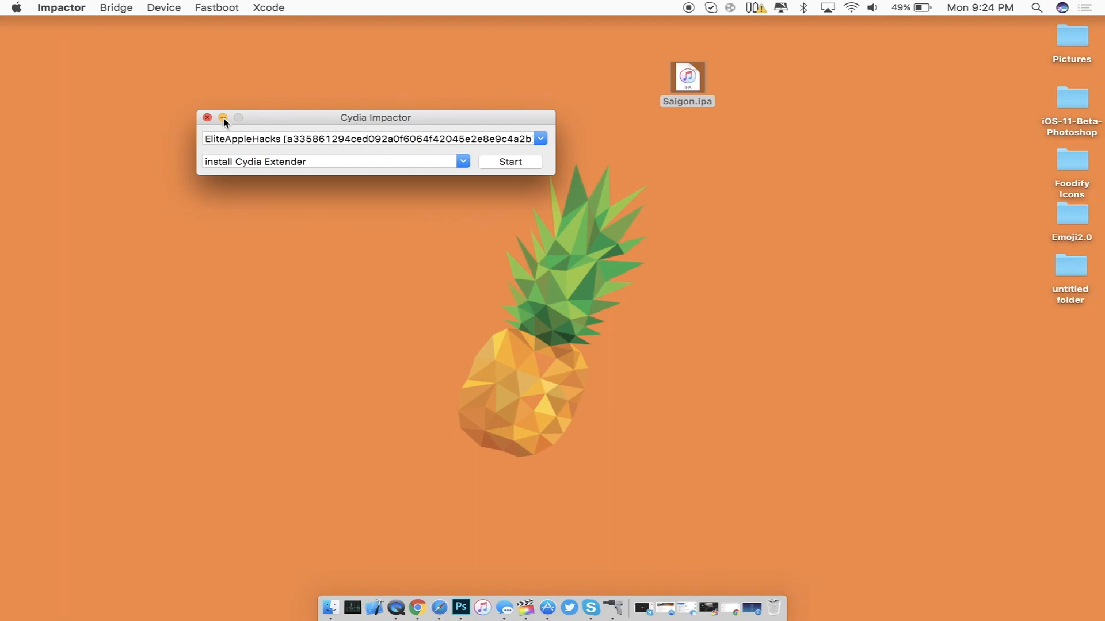
pyautogui.click(222, 117)
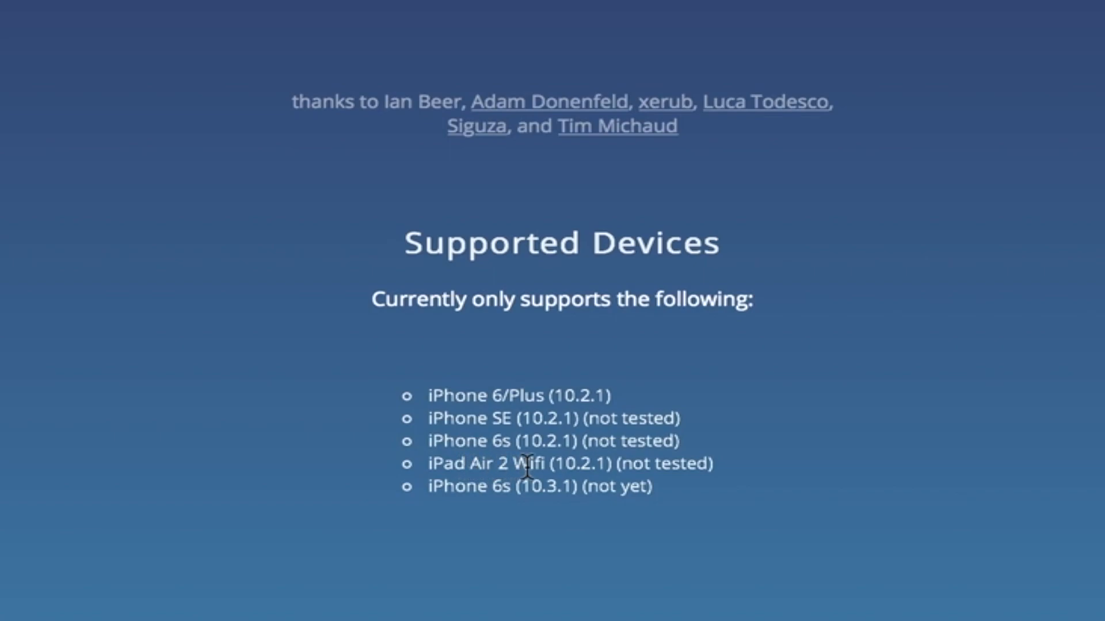
pyautogui.moveTo(513, 428)
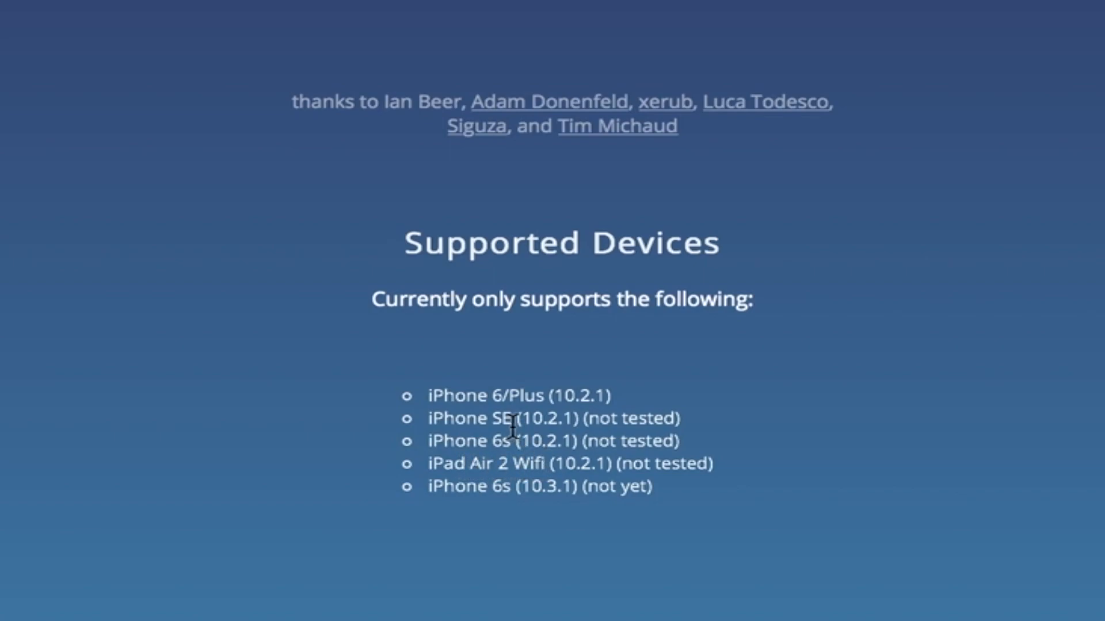
pyautogui.moveTo(484, 474)
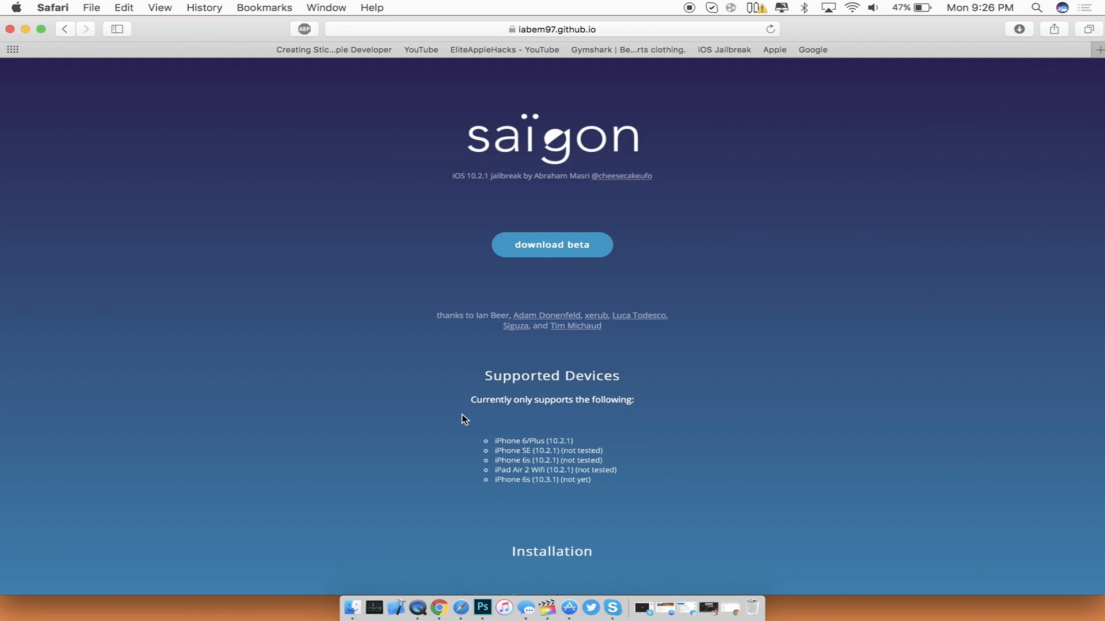
pyautogui.moveTo(148, 134)
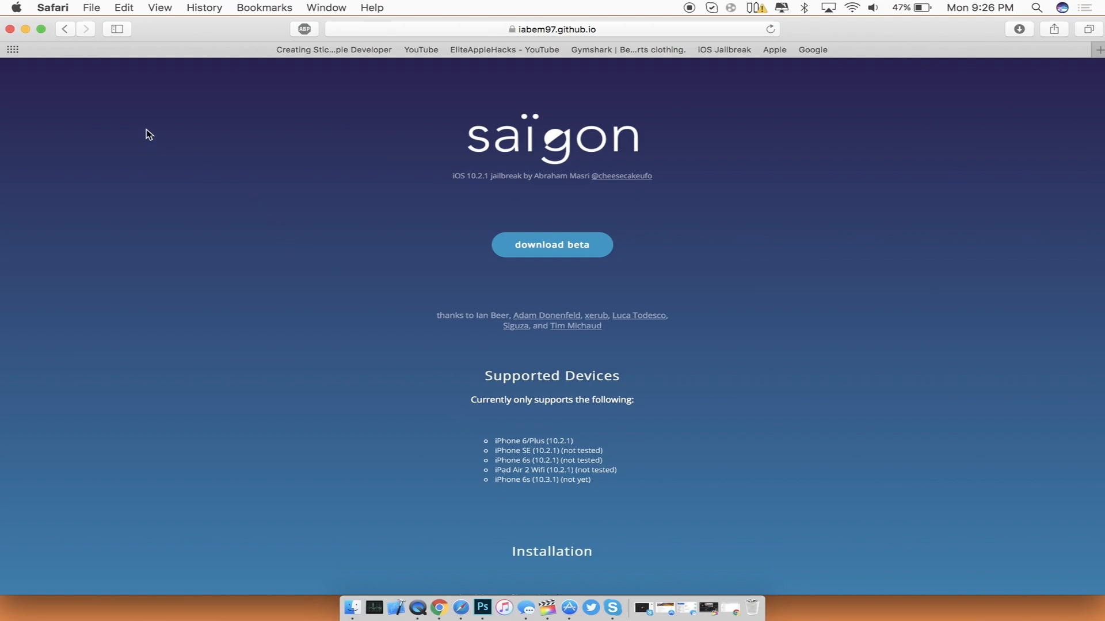